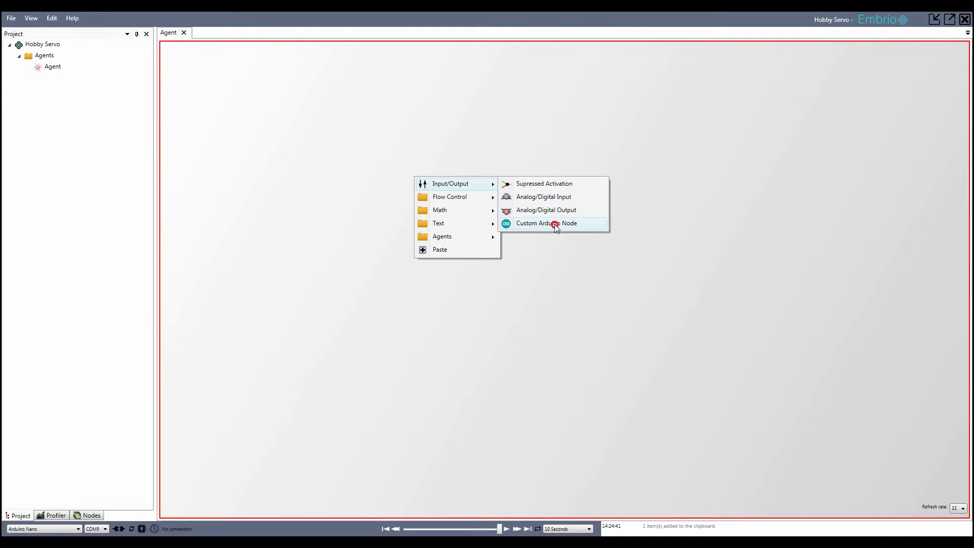
Place a Custom Arduino Node on the agent canvas via Input/Output
left_click(545, 223)
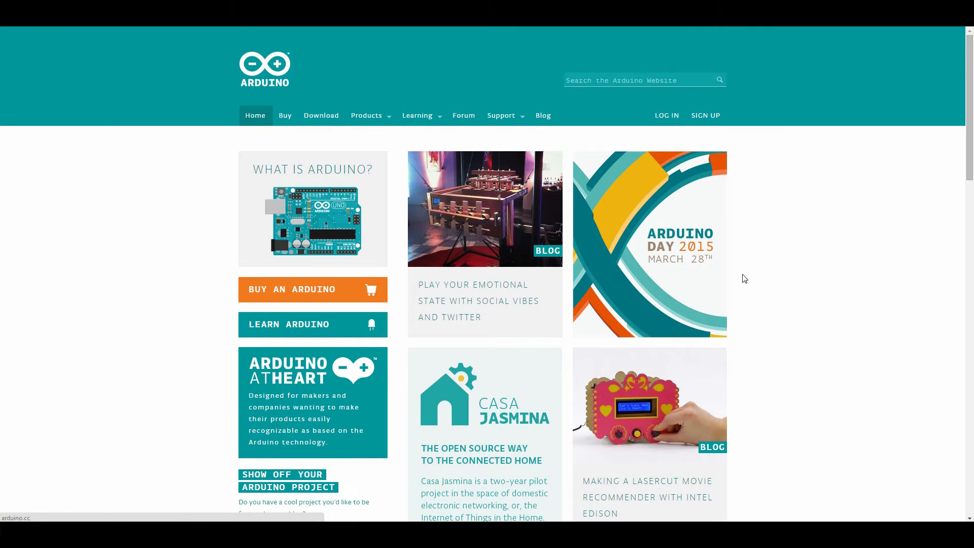
Go to Learning > Examples and open the Knob example under Servo Library
left_click(417, 115)
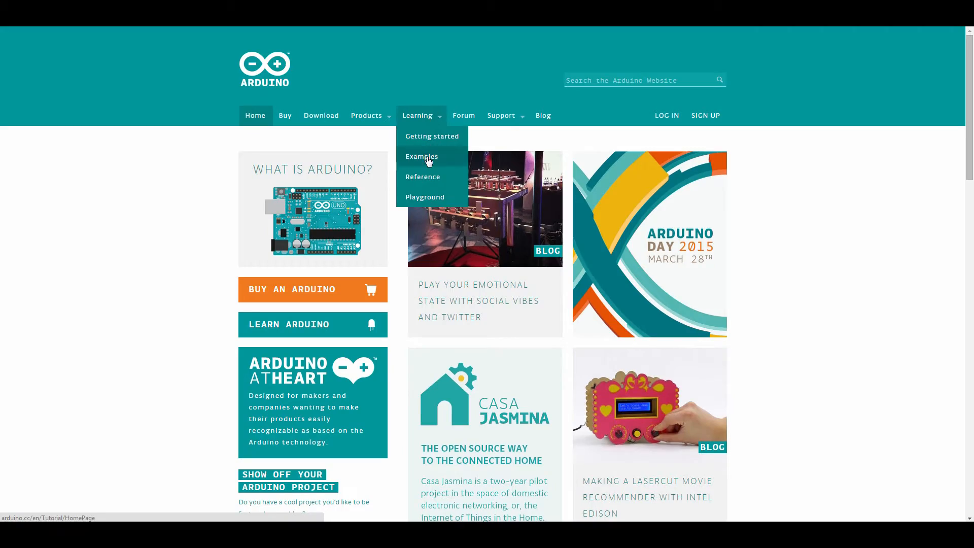
left_click(421, 157)
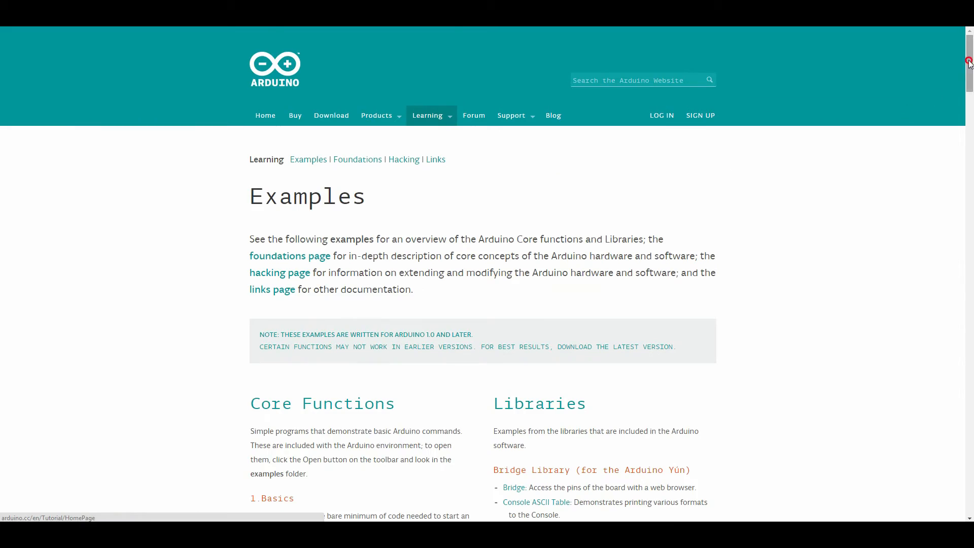
scroll("down", 3)
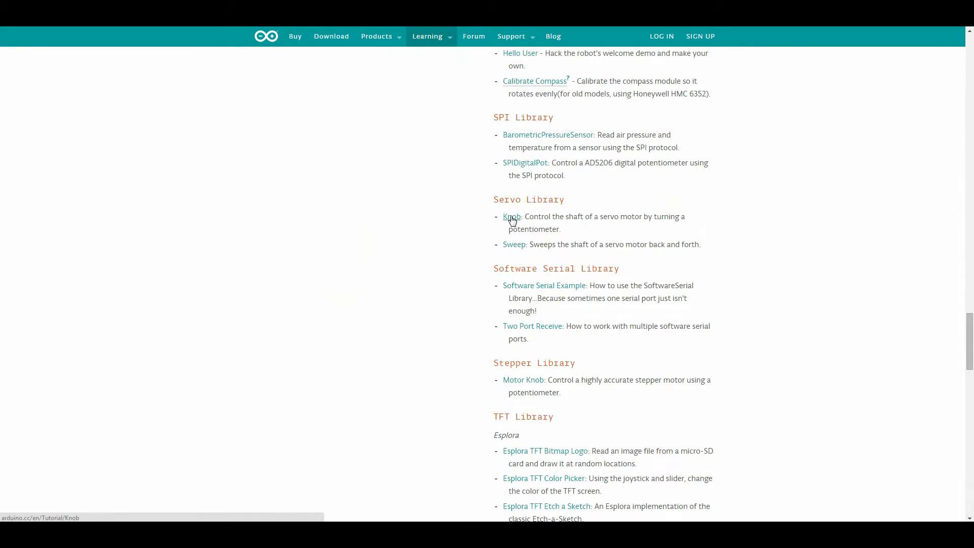
left_click(511, 217)
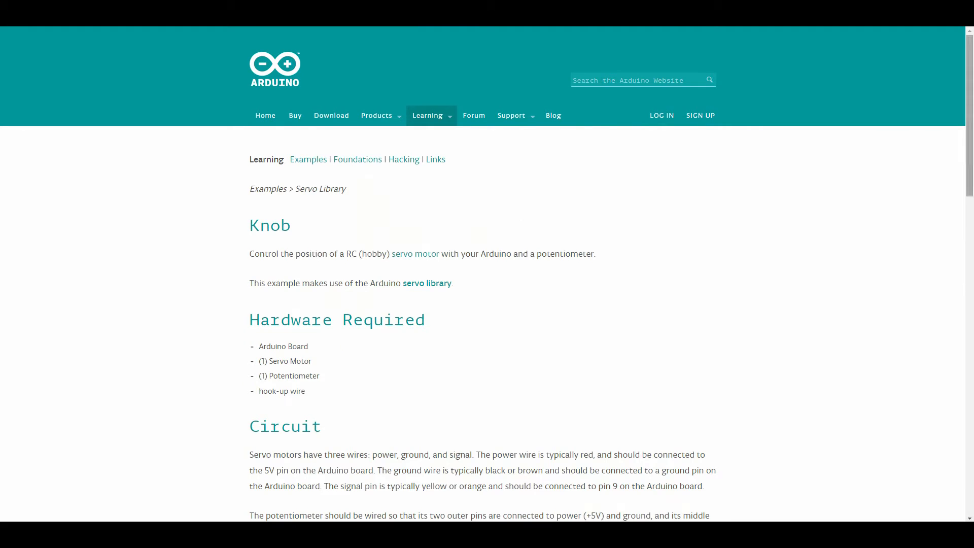
Scroll the Knob page down to its Code section
scroll("down", 3)
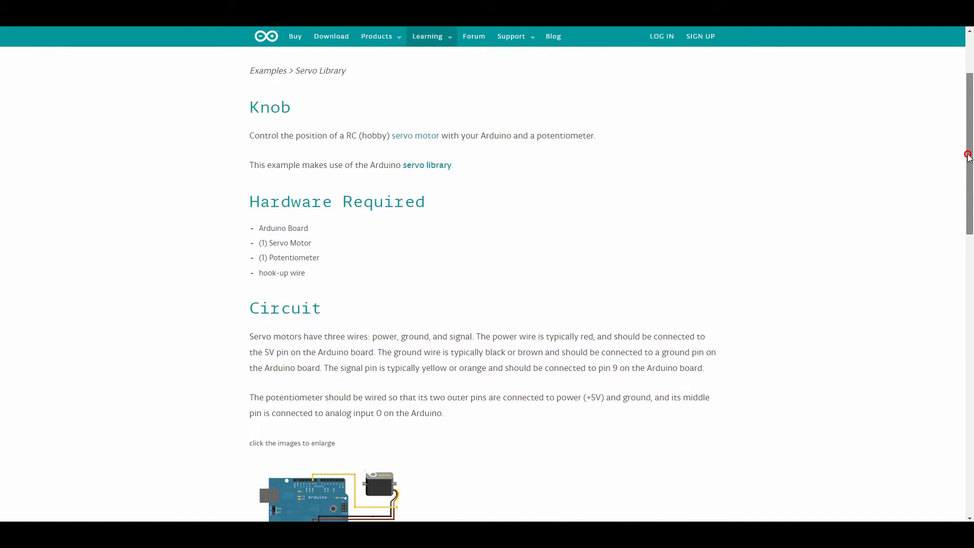
scroll("down", 3)
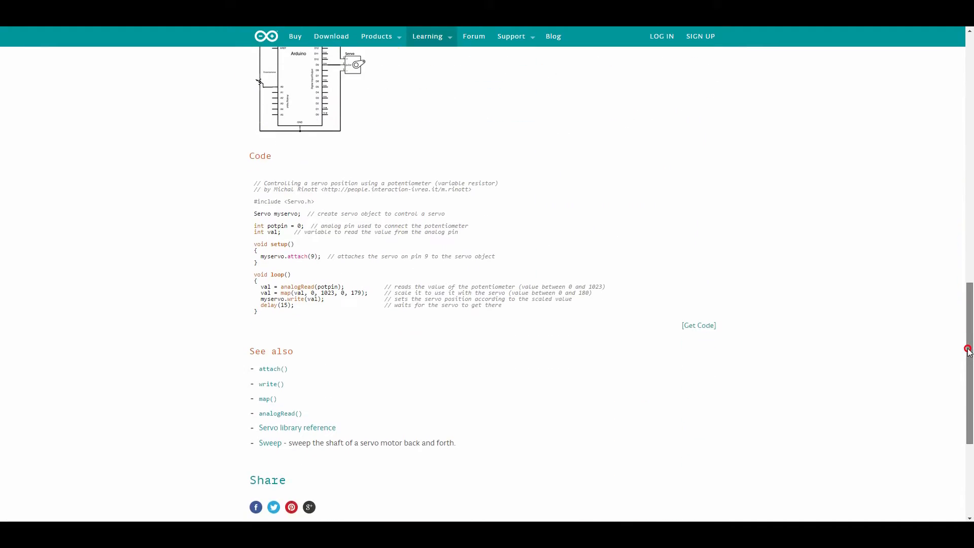
mouse_move(716, 209)
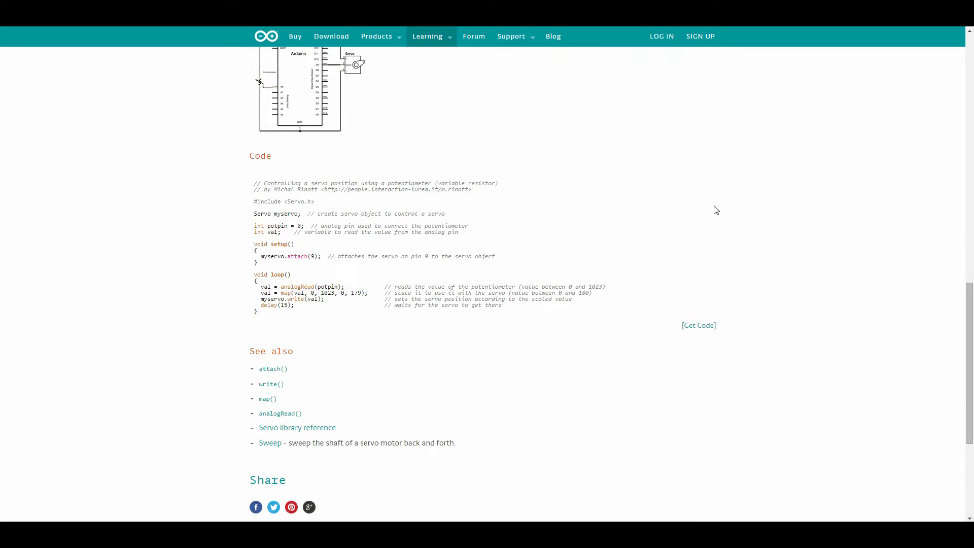
left_click(315, 203)
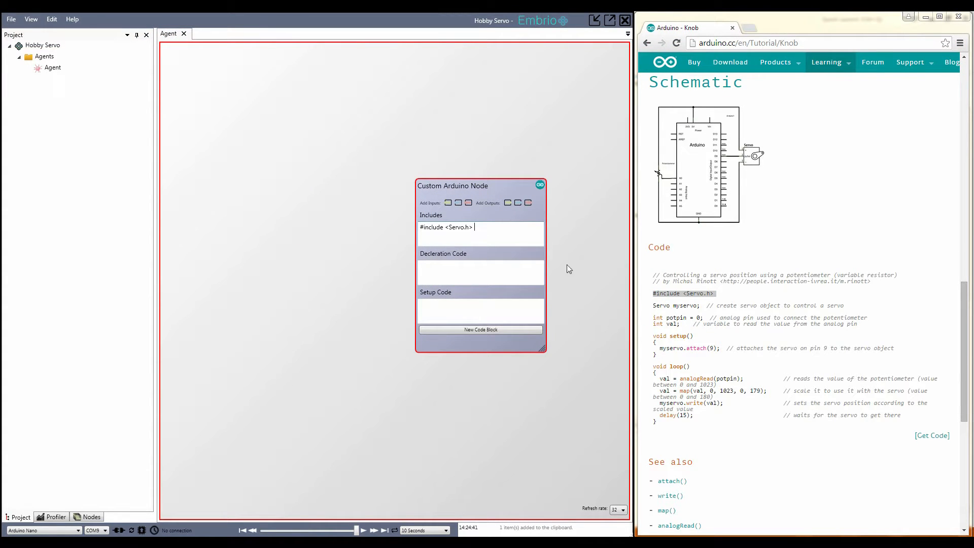
Enter Servo myservo; as the node's declaration code, following the example
double_click(674, 305)
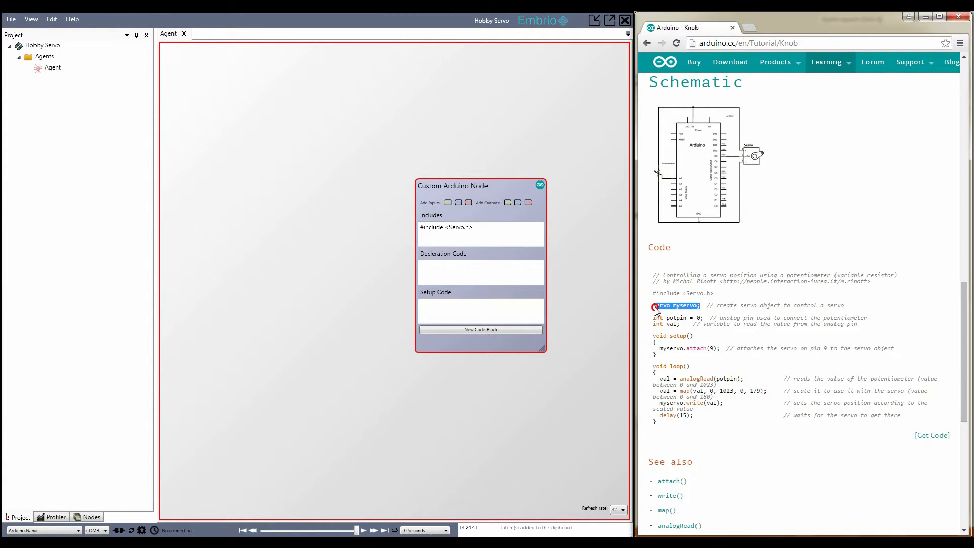
left_click(480, 272)
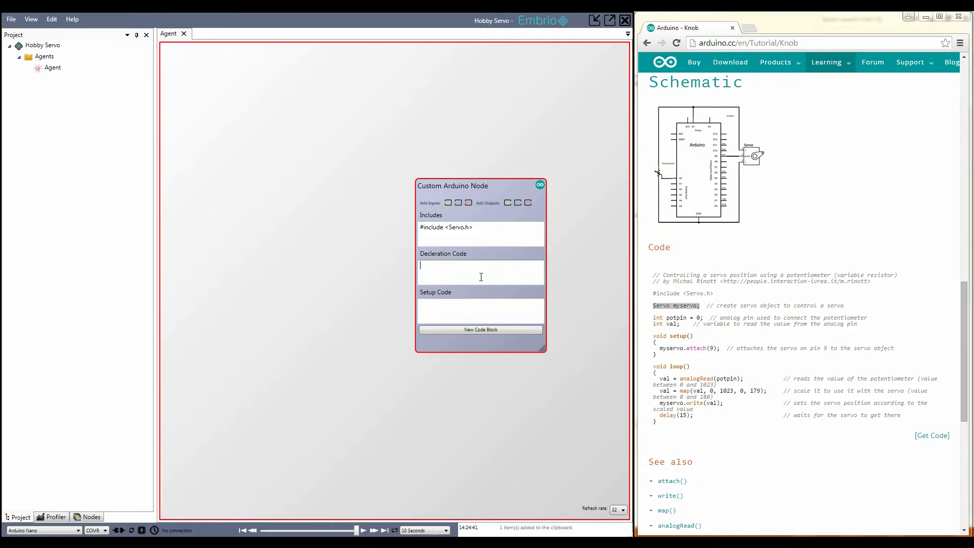
type("Servo myservo;")
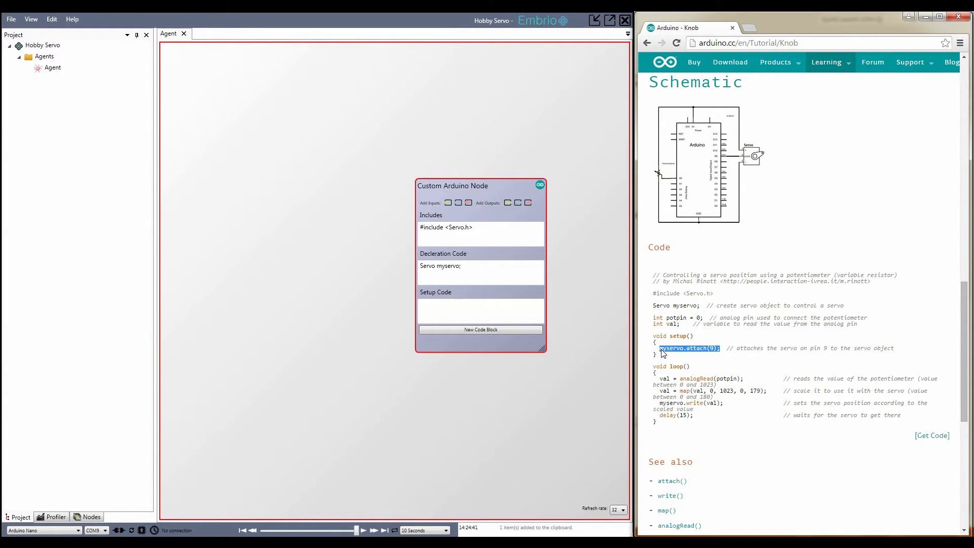
Enter myservo.attach(9); as the node's setup code
type("myservo.attach(9);")
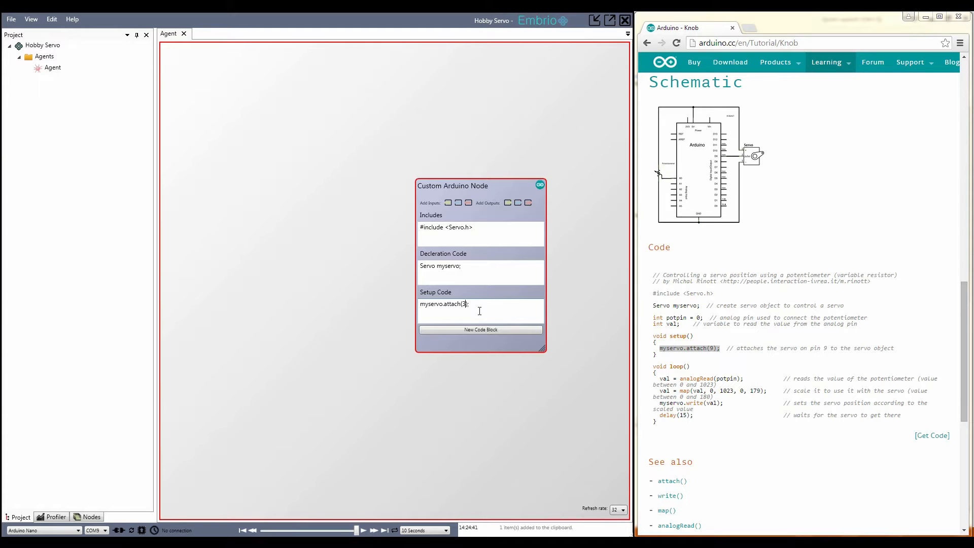
type(";")
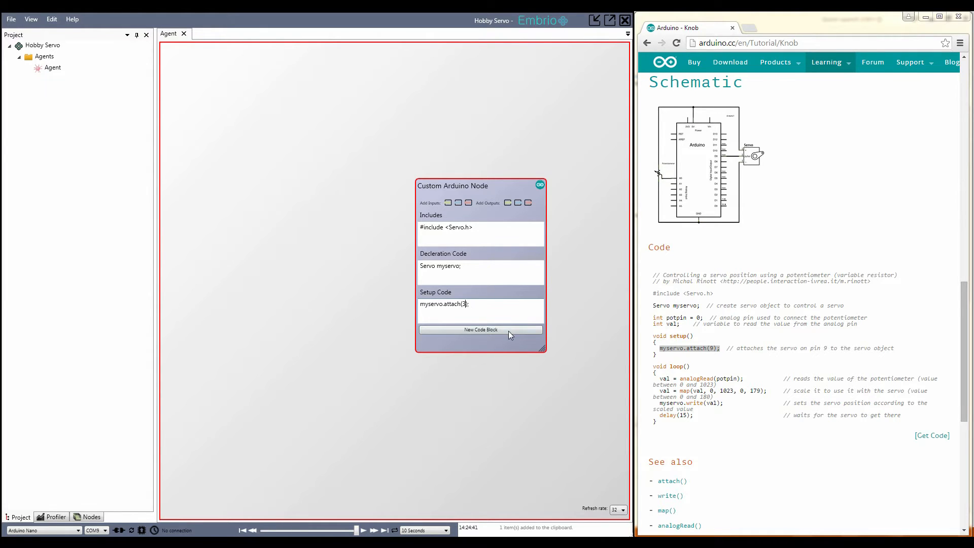
Give the node an every-update code block and paste myservo.write(val); into it
right_click(459, 217)
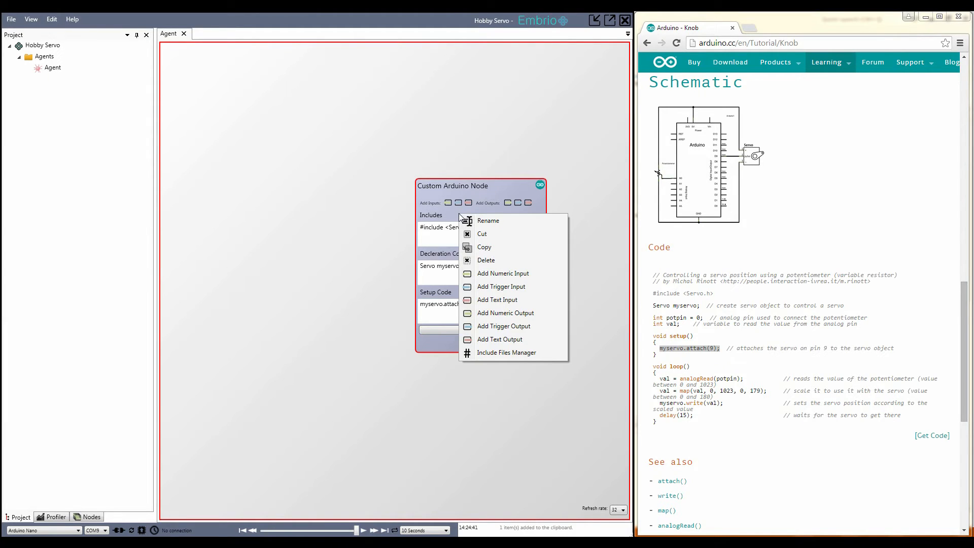
mouse_move(503, 195)
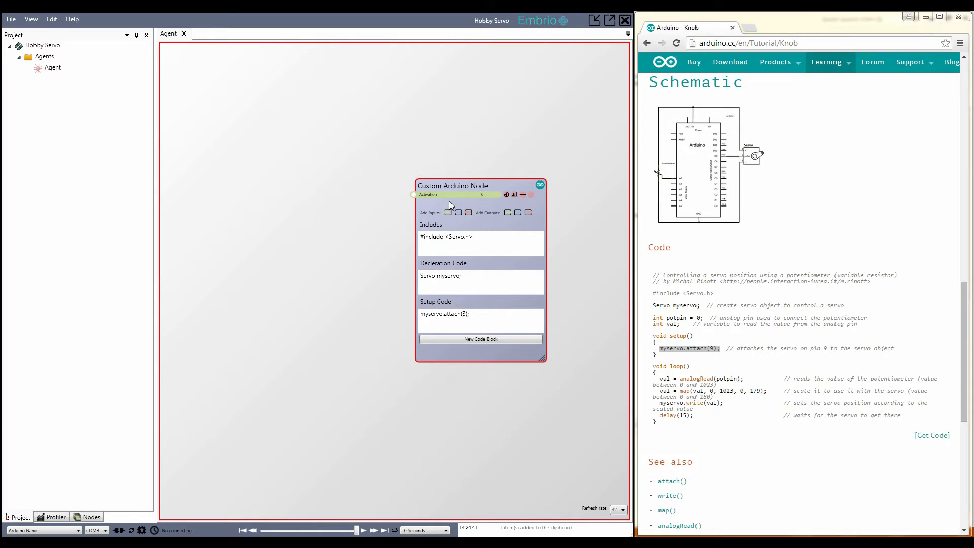
left_click(480, 339)
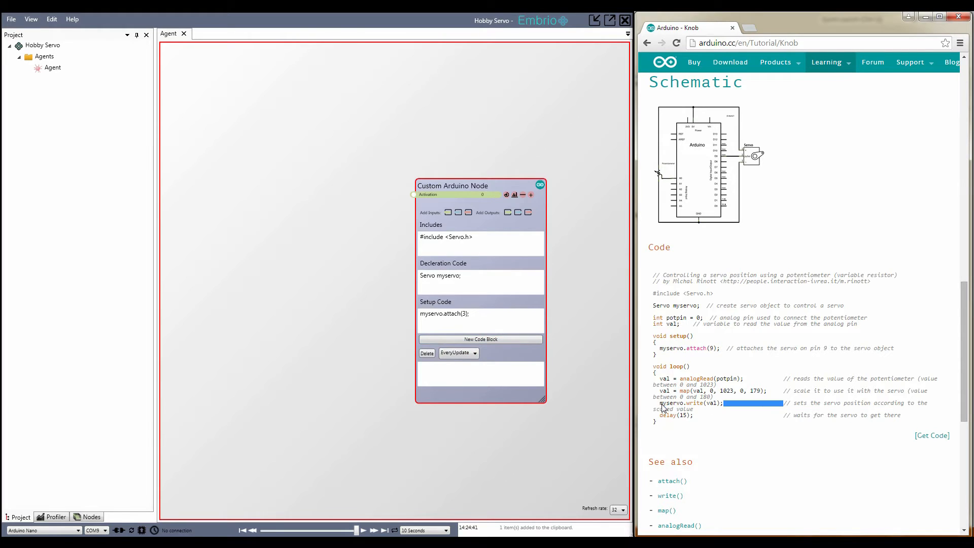
double_click(688, 403)
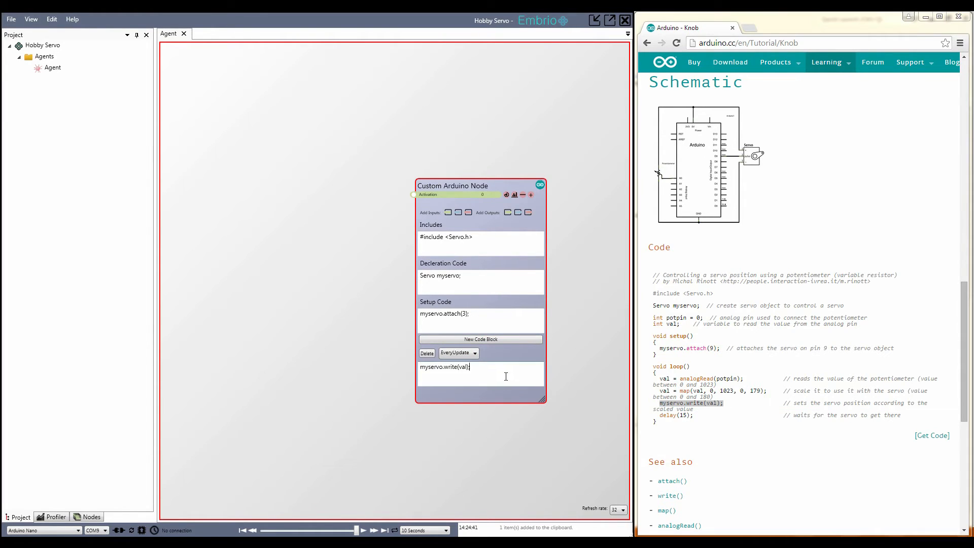
Maximize Embrio and widen the Custom Arduino Node
left_click_drag(453, 185, 369, 150)
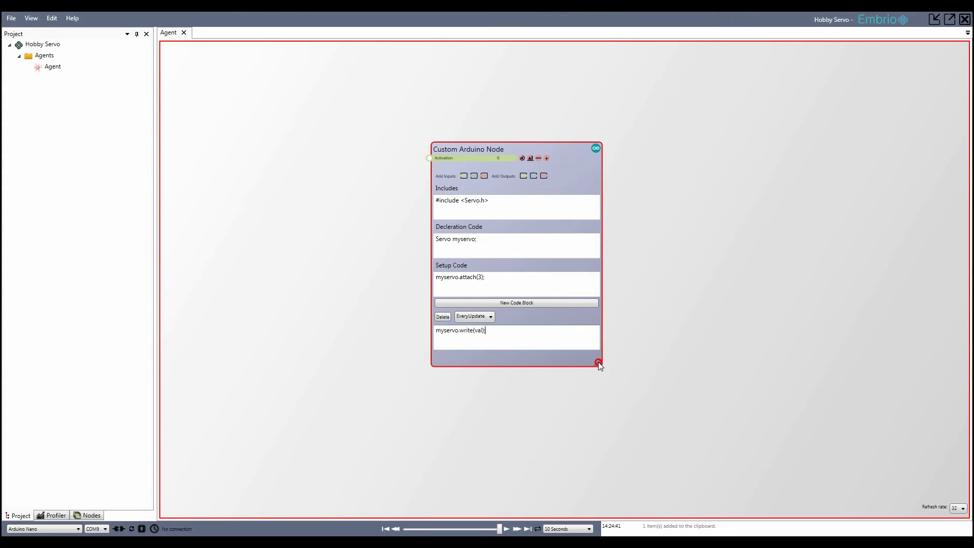
left_click_drag(599, 364, 618, 367)
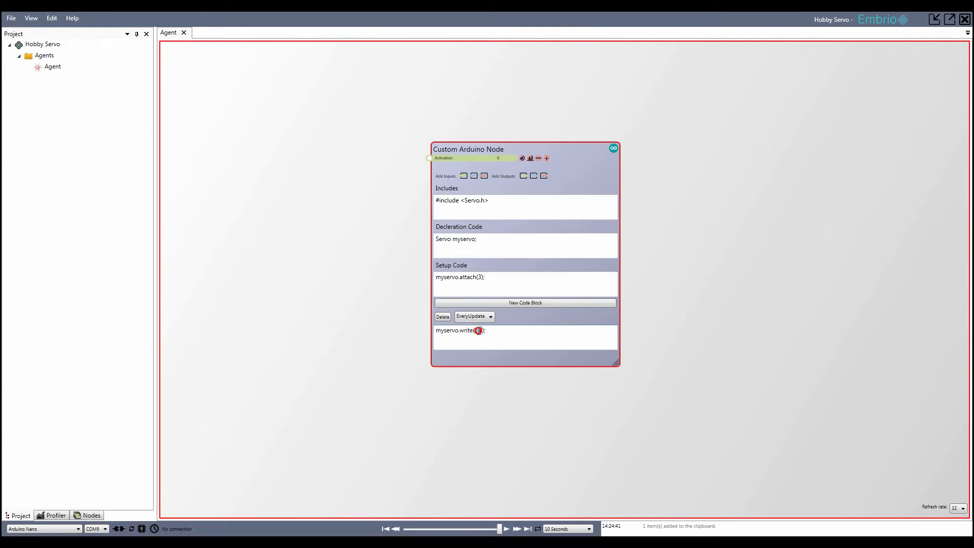
Replace val with Input_Activation and wrap it in a transform(...) call
type("Input_Activation")
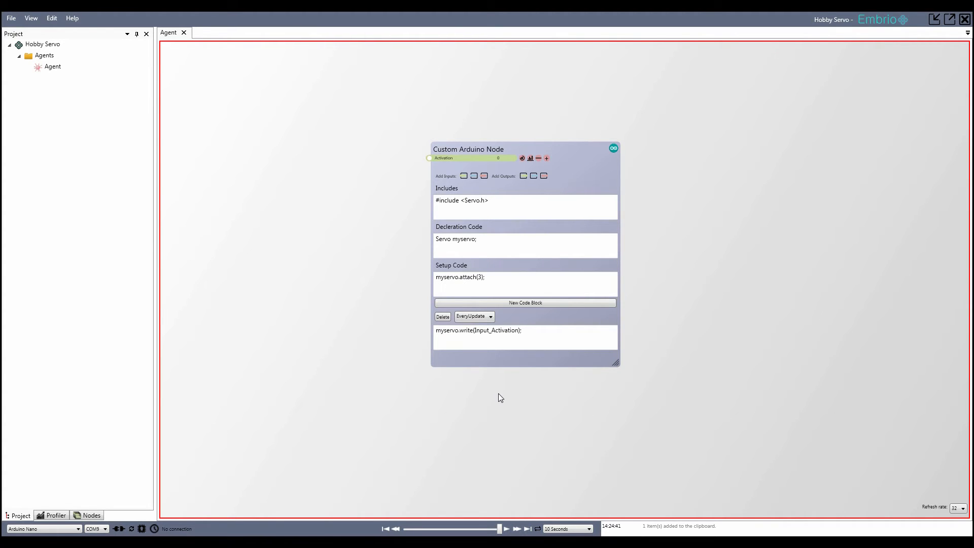
double_click(496, 330)
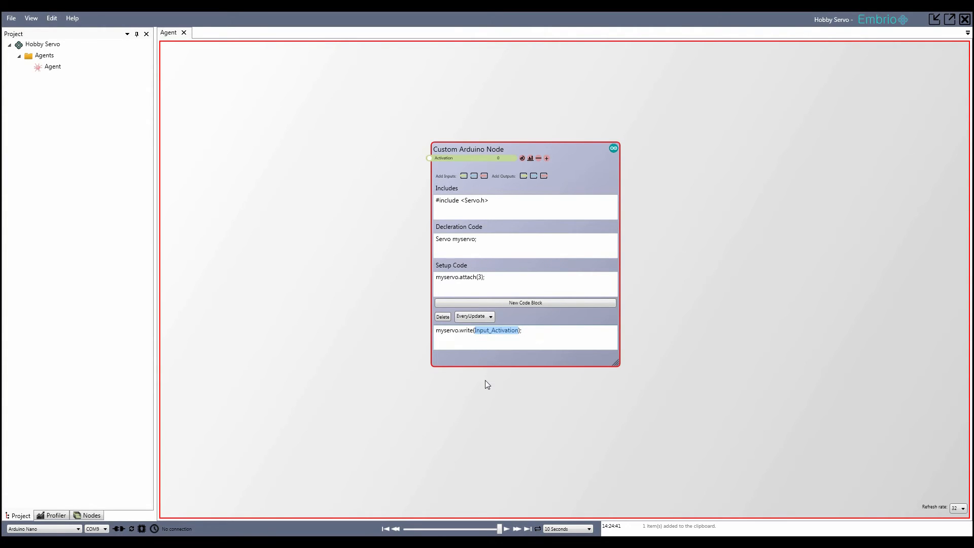
type("transform")
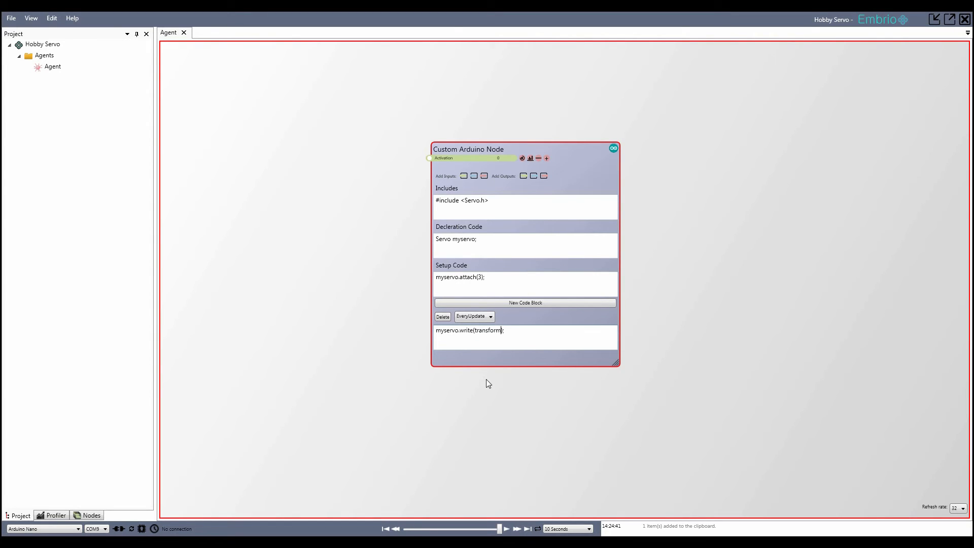
type("Input_A")
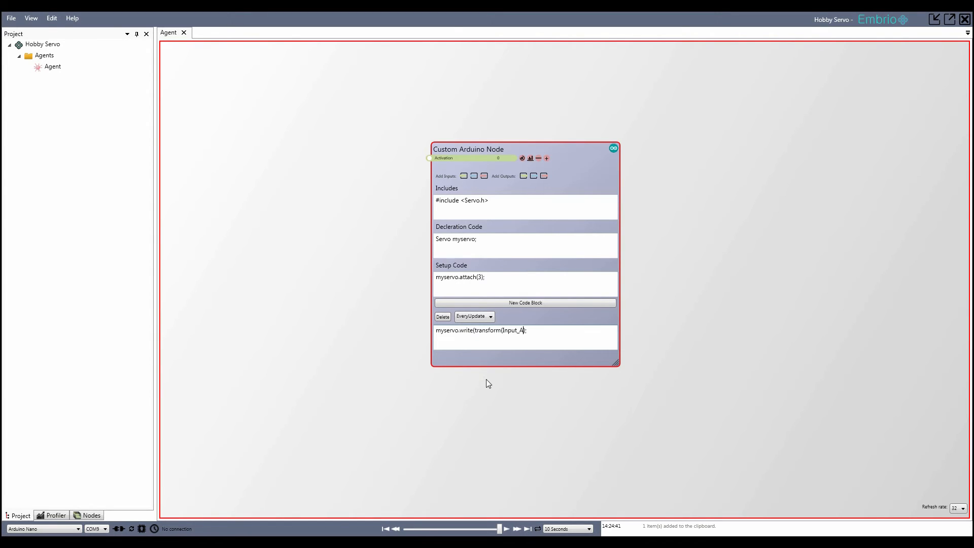
type("Input_Activation,")
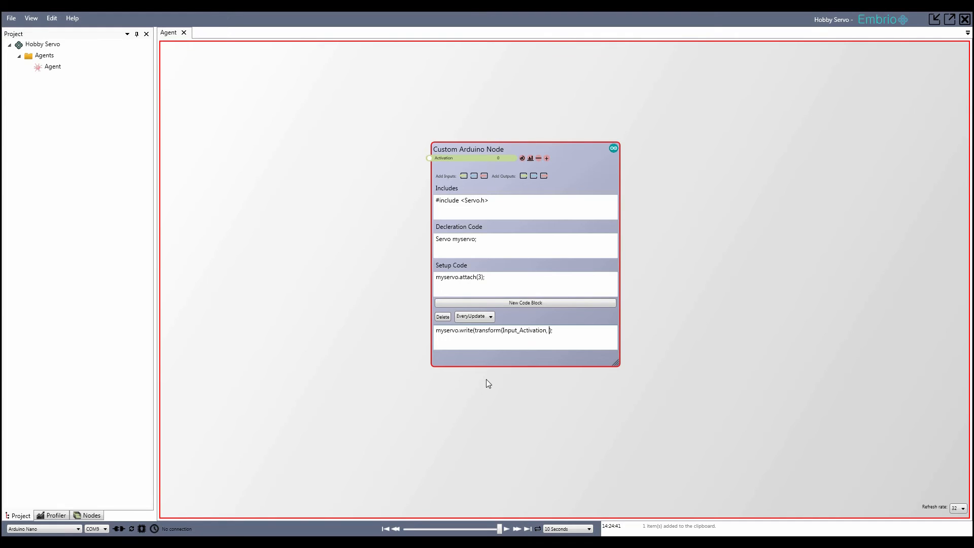
Complete the transform range arguments 0.0, 1.0, 0, 179
type("0.0,")
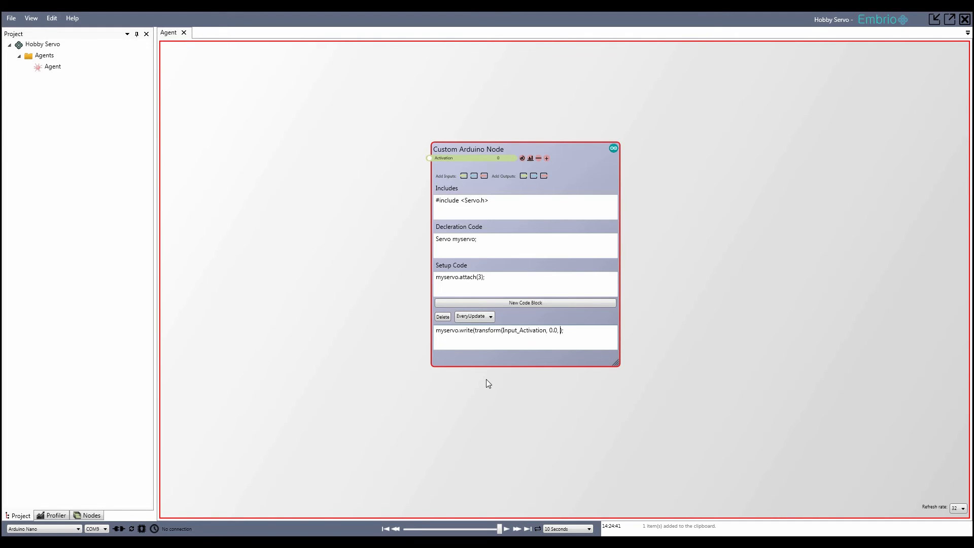
type("1.0")
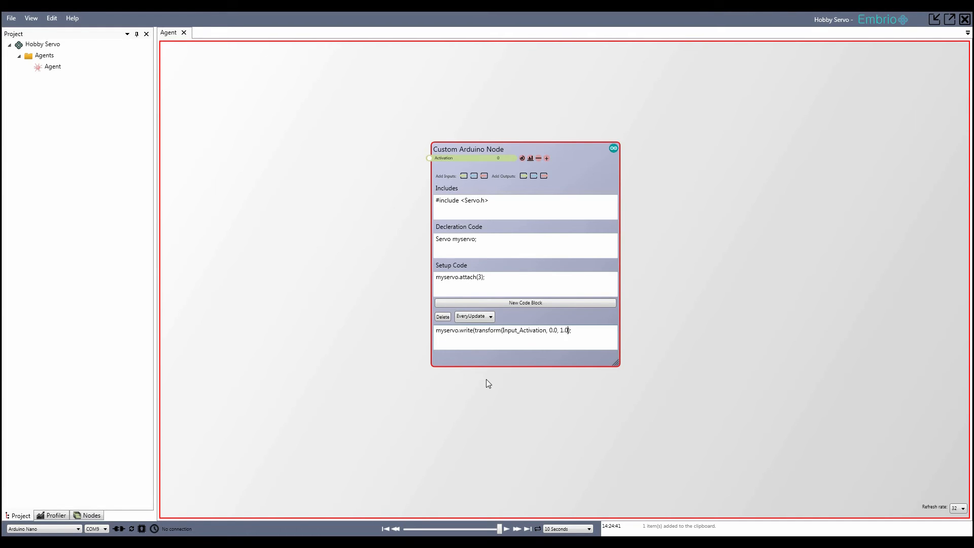
type(", 0")
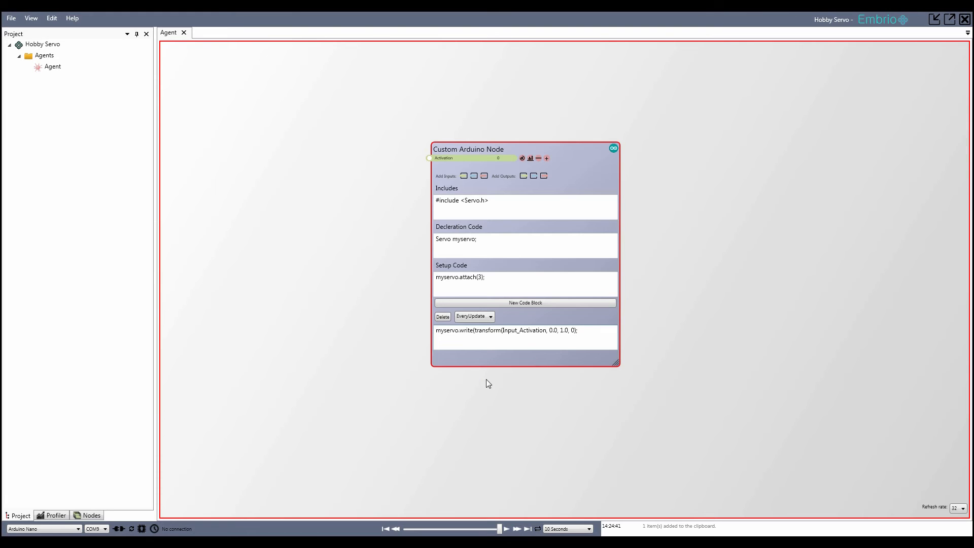
type("179)")
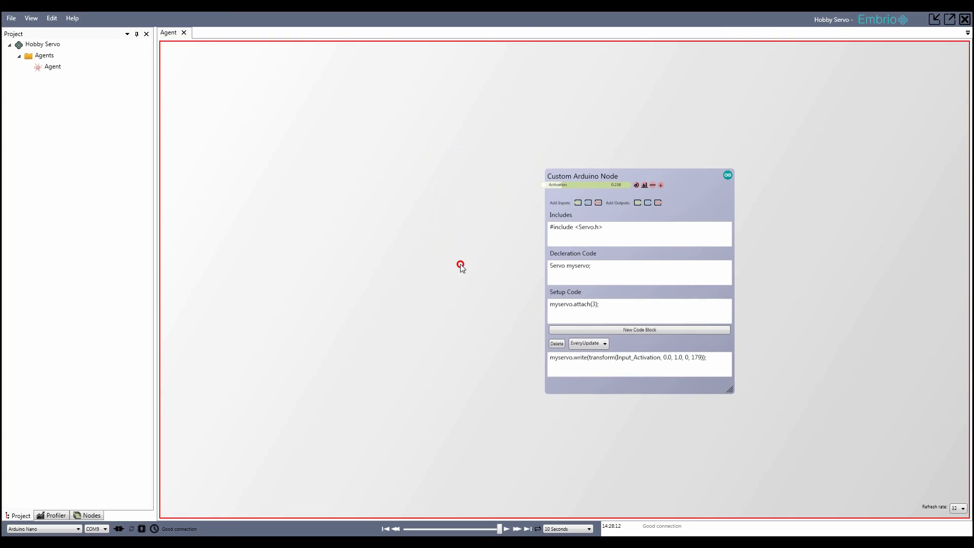
Add an Analog/Digital Input node on pin A0 and upload the connection program
right_click(461, 266)
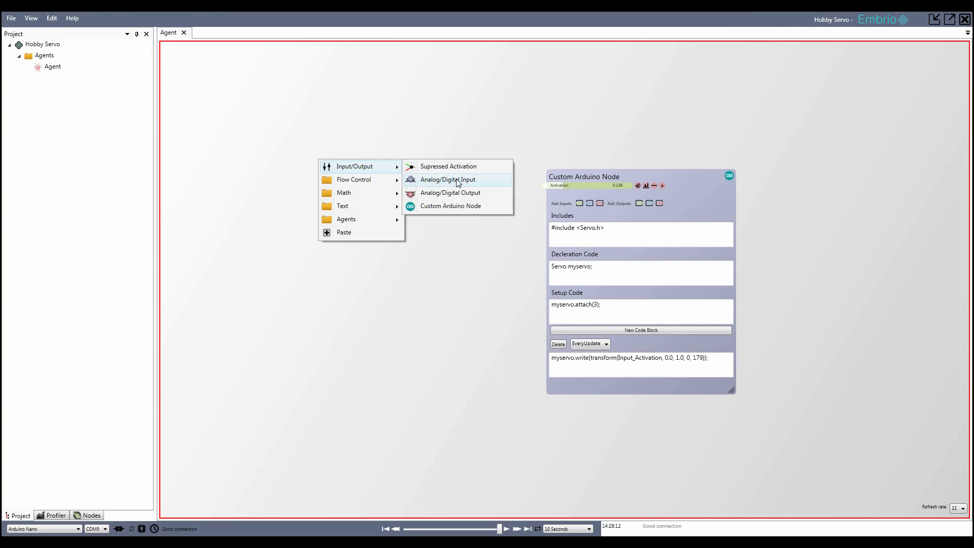
left_click(448, 179)
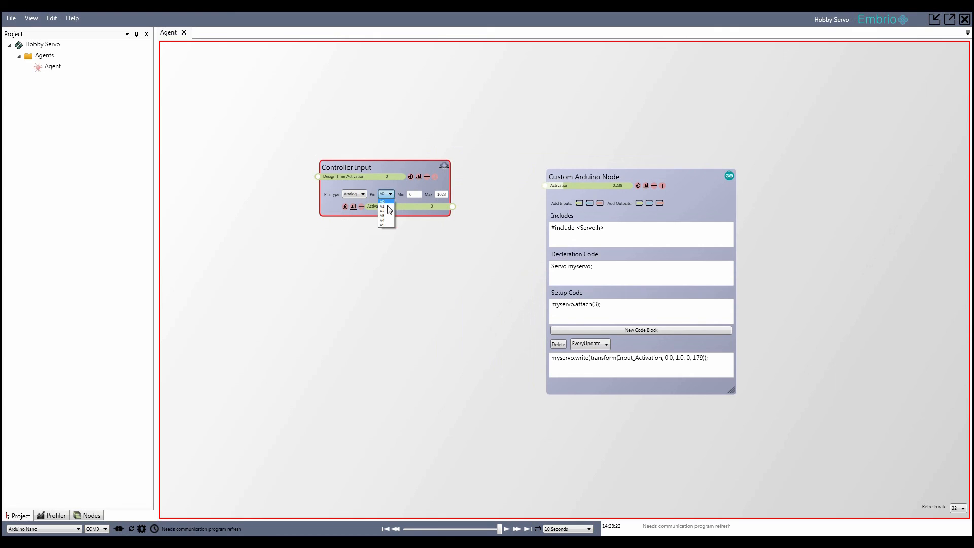
left_click(384, 211)
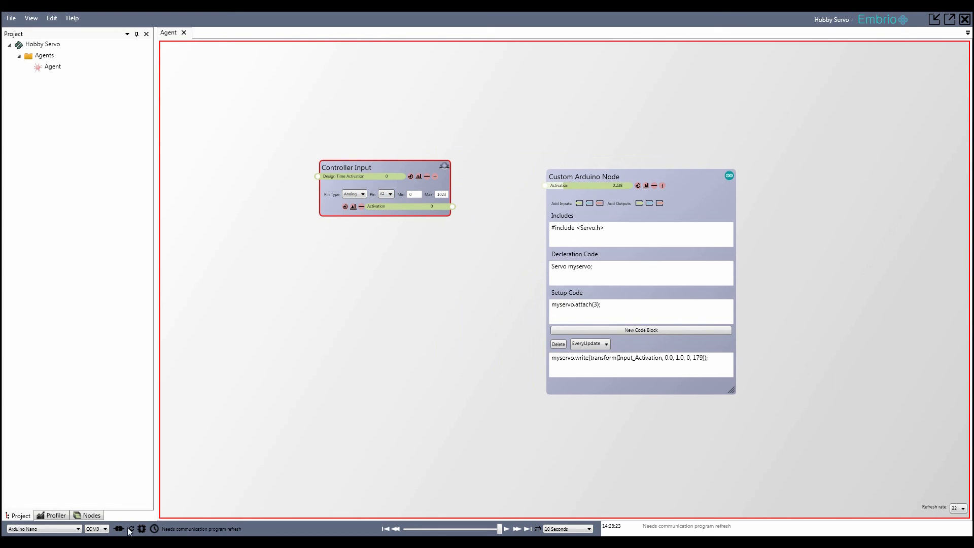
left_click(131, 529)
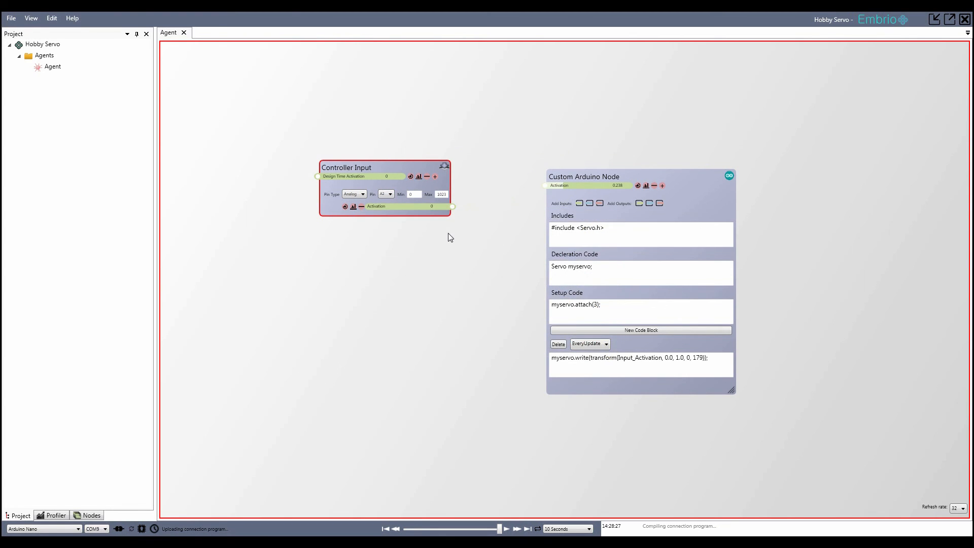